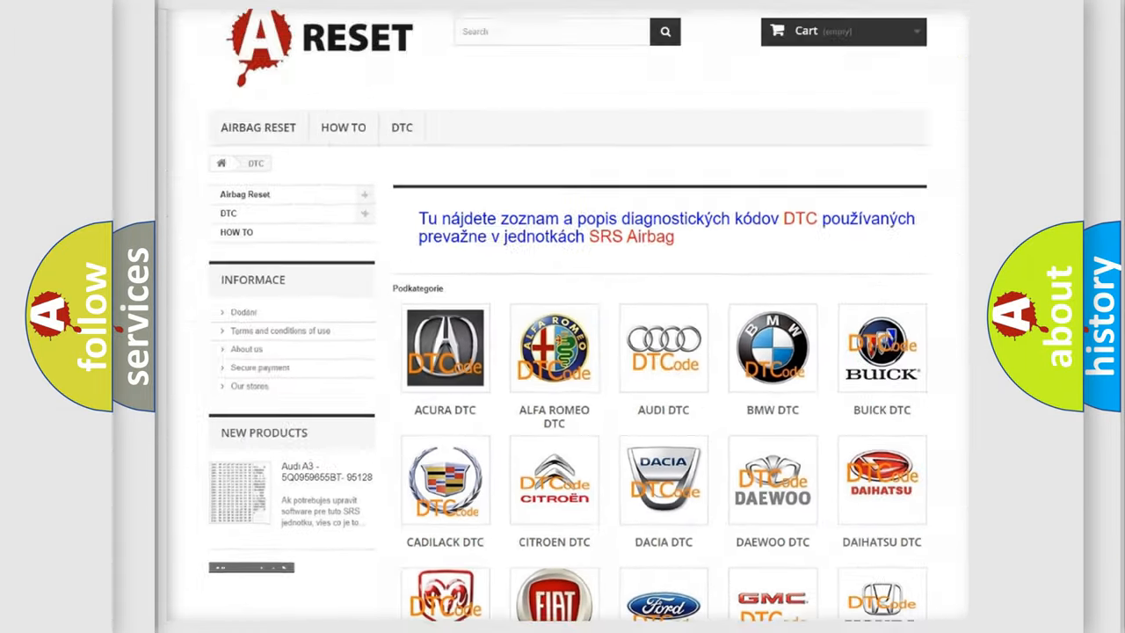
- Open the FIAT DTC list and browse its code subcategories
scroll(down, 3)
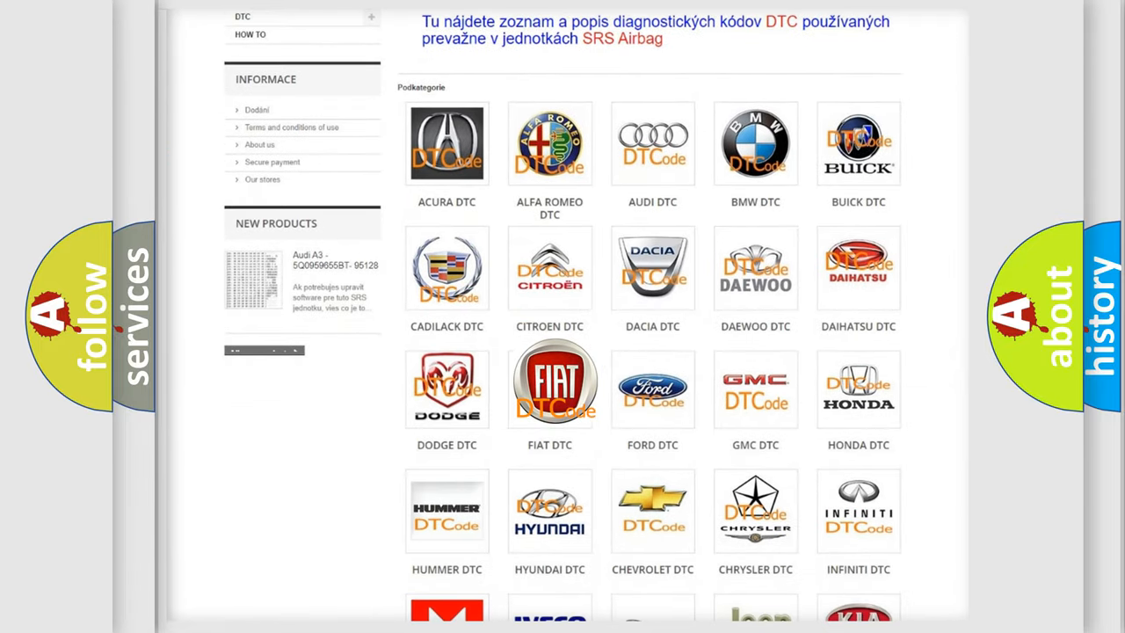
click(549, 383)
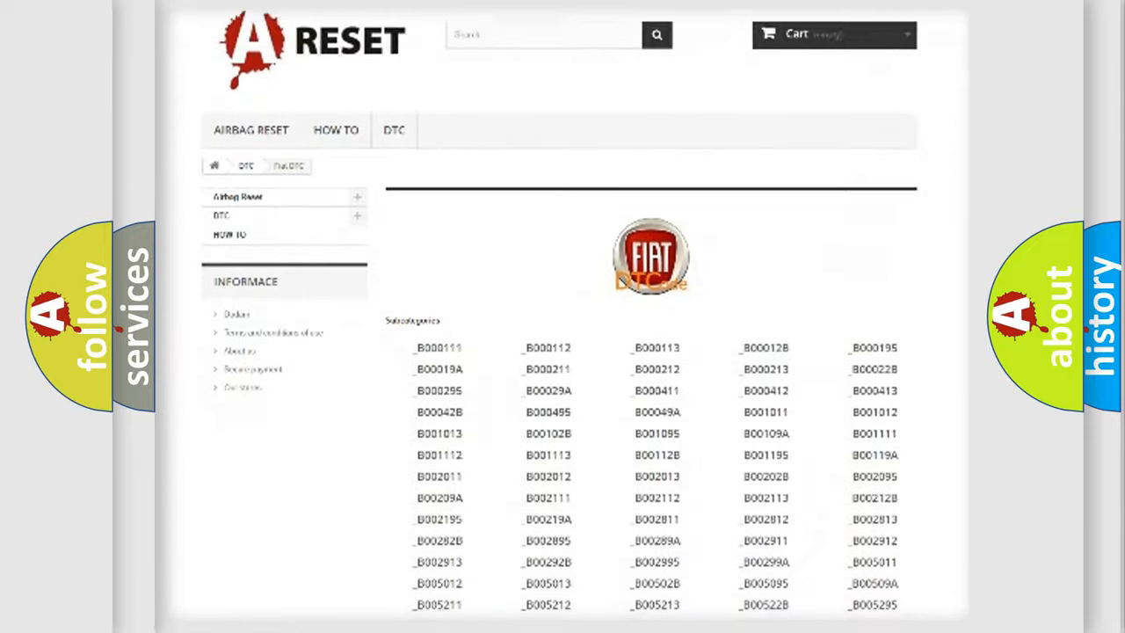
scroll(down, 3)
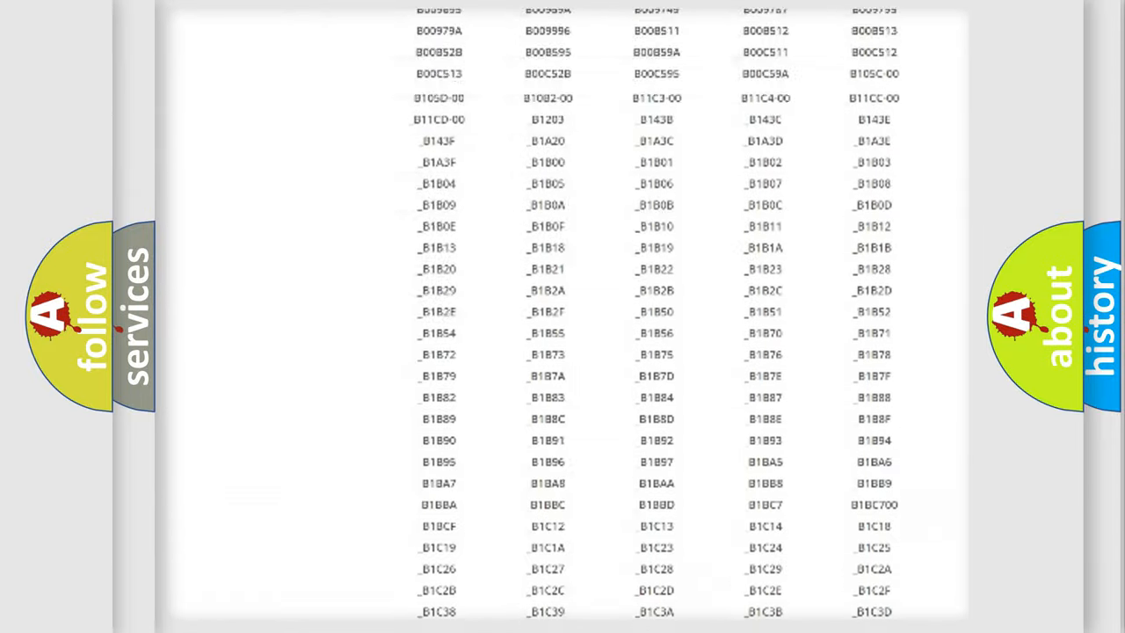
scroll(up, 3)
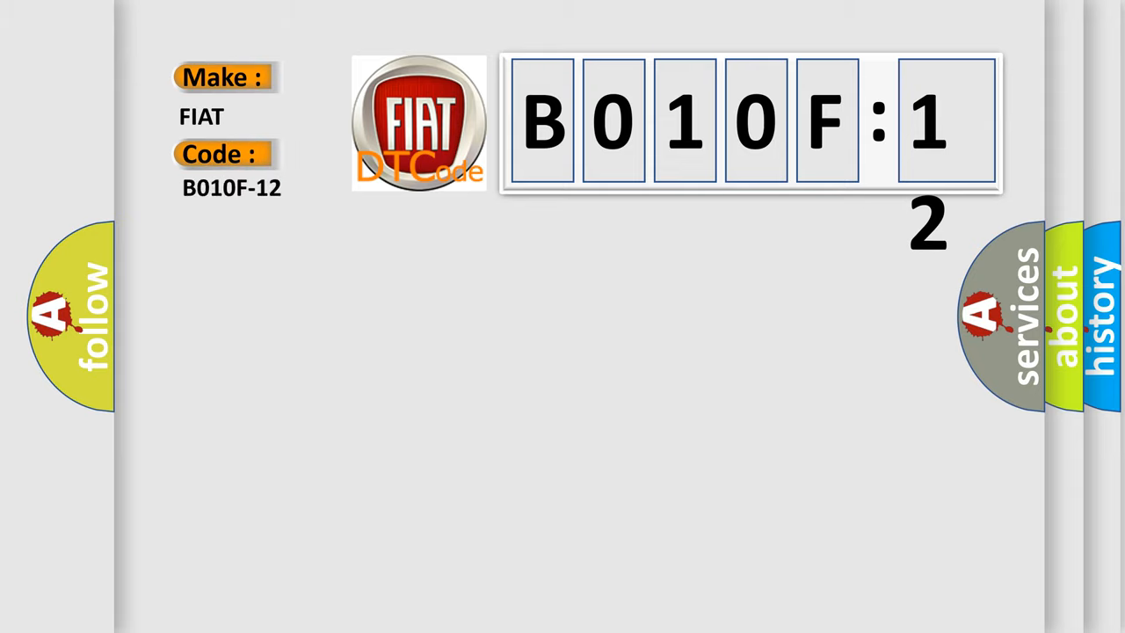
- Reveal the B010F-12 ORC squib circuit description and its list of causes
click(232, 187)
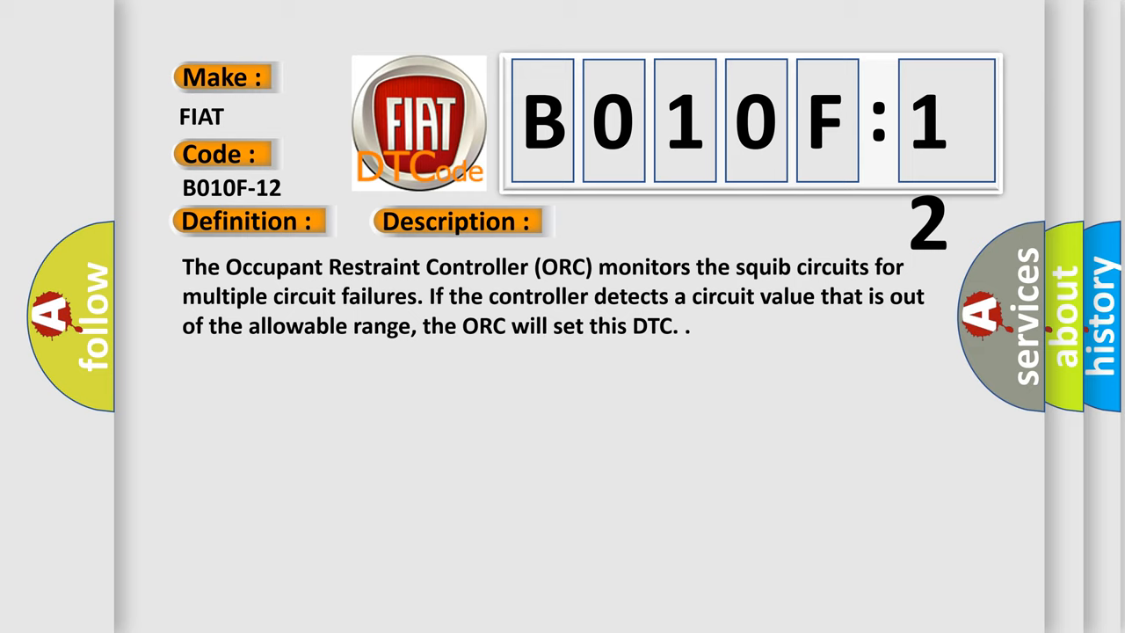
click(646, 221)
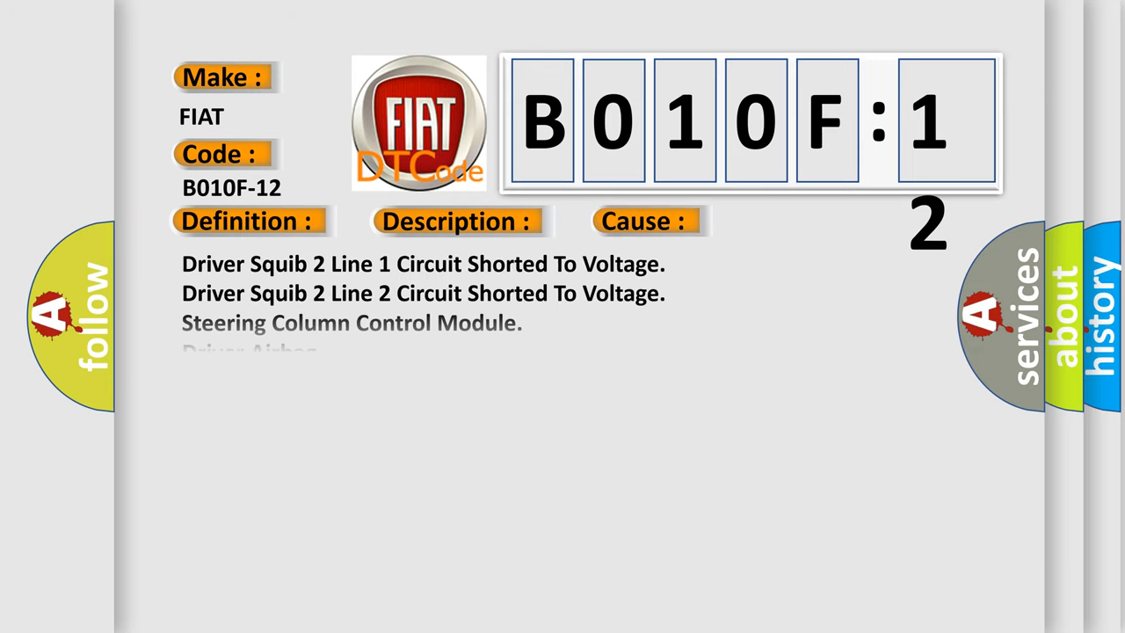